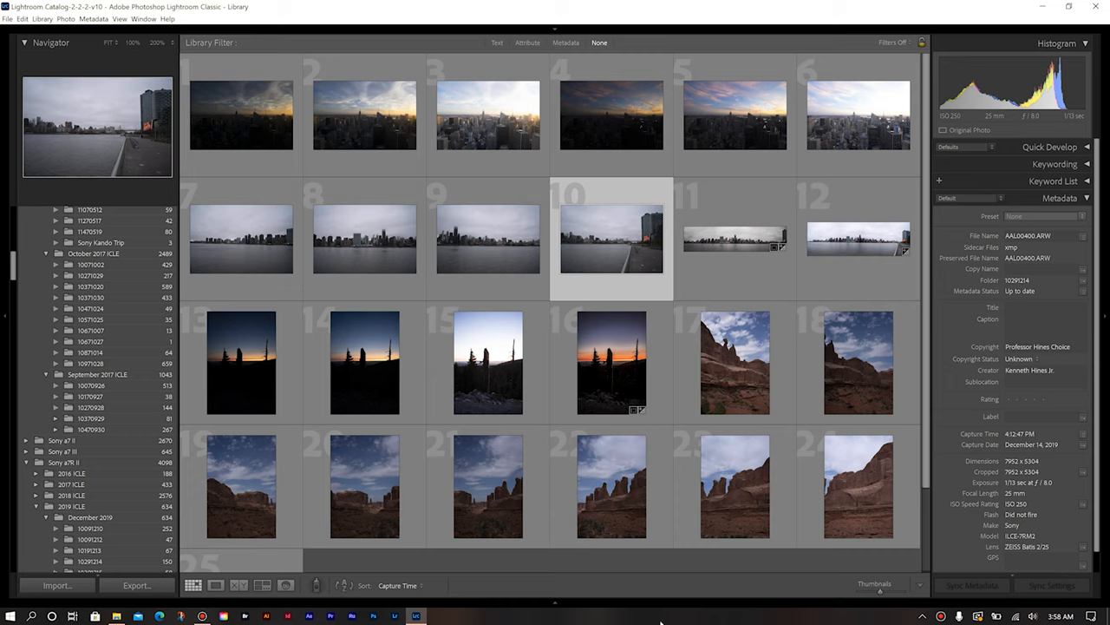
{"action": "mouse_move", "coordinate": [629, 239]}
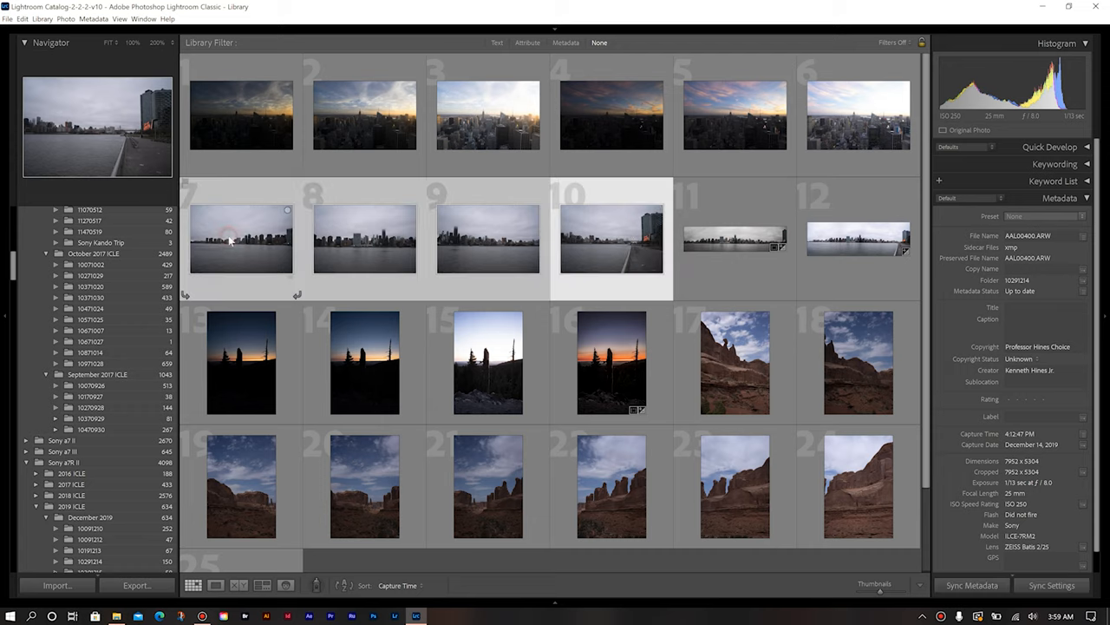
Select skyline photos 7 through 10 and choose Photo Merge > Panorama.
{"action": "left_click", "coordinate": [488, 239]}
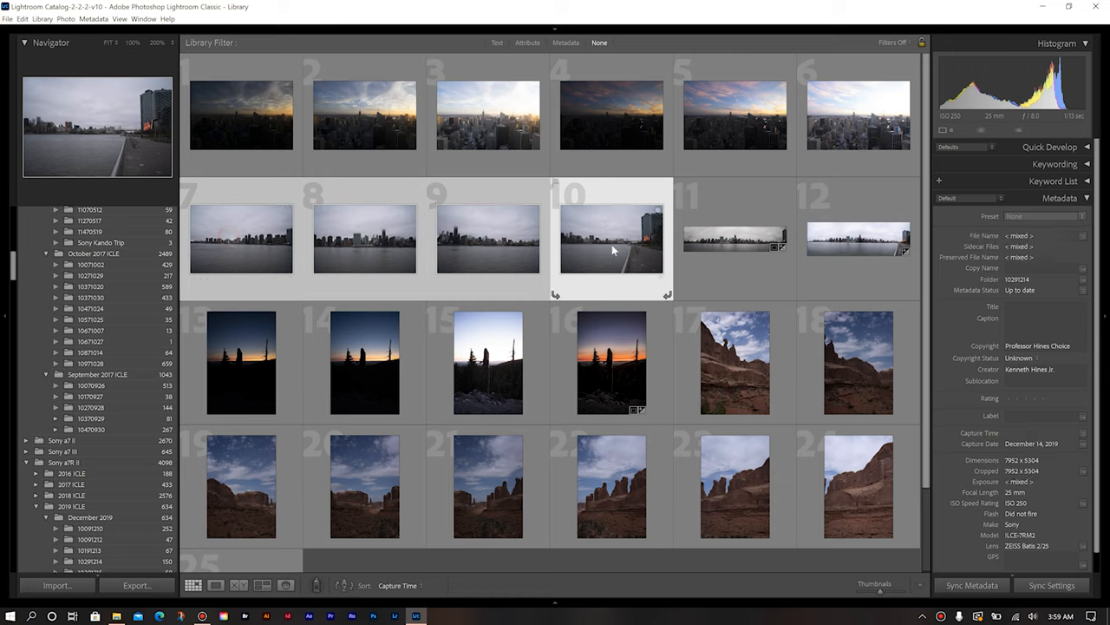
{"action": "mouse_move", "coordinate": [611, 239]}
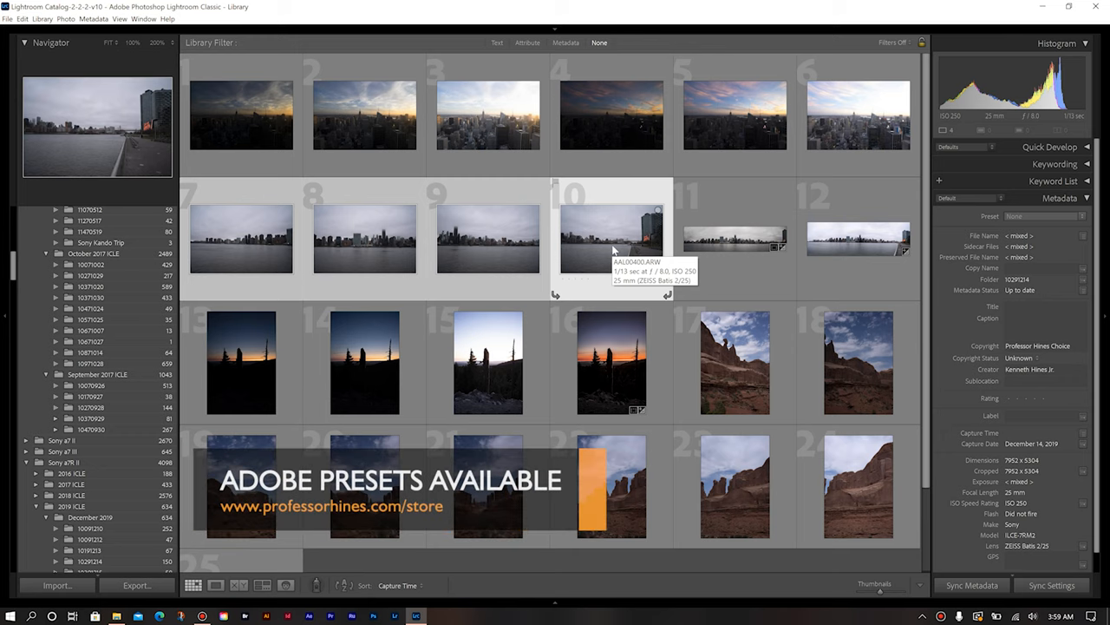
{"action": "right_click", "coordinate": [612, 239]}
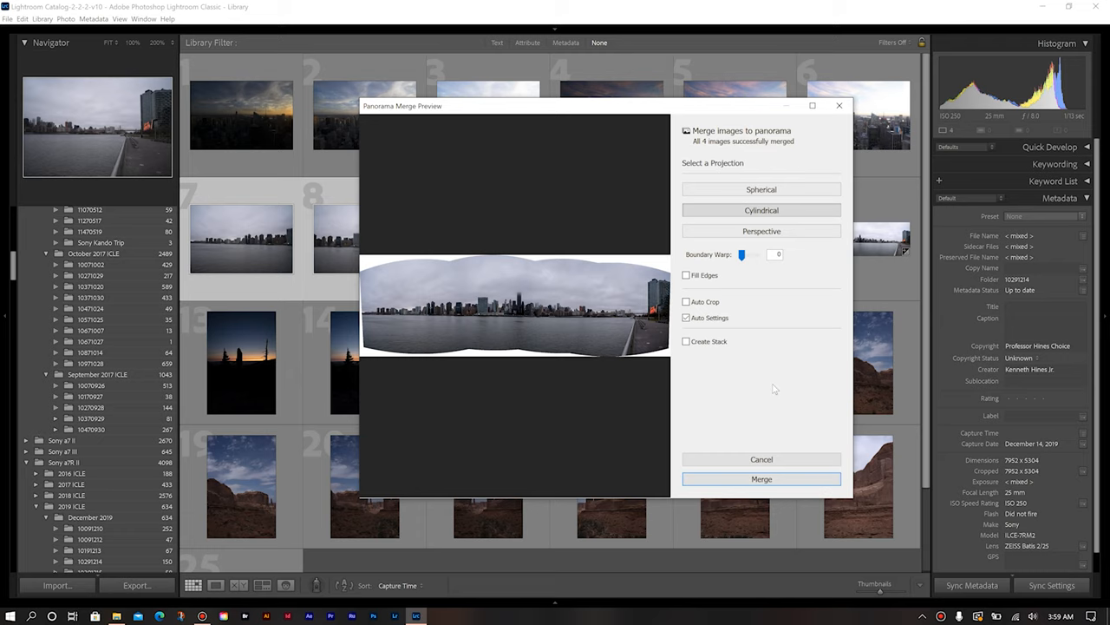
{"action": "mouse_move", "coordinate": [687, 275]}
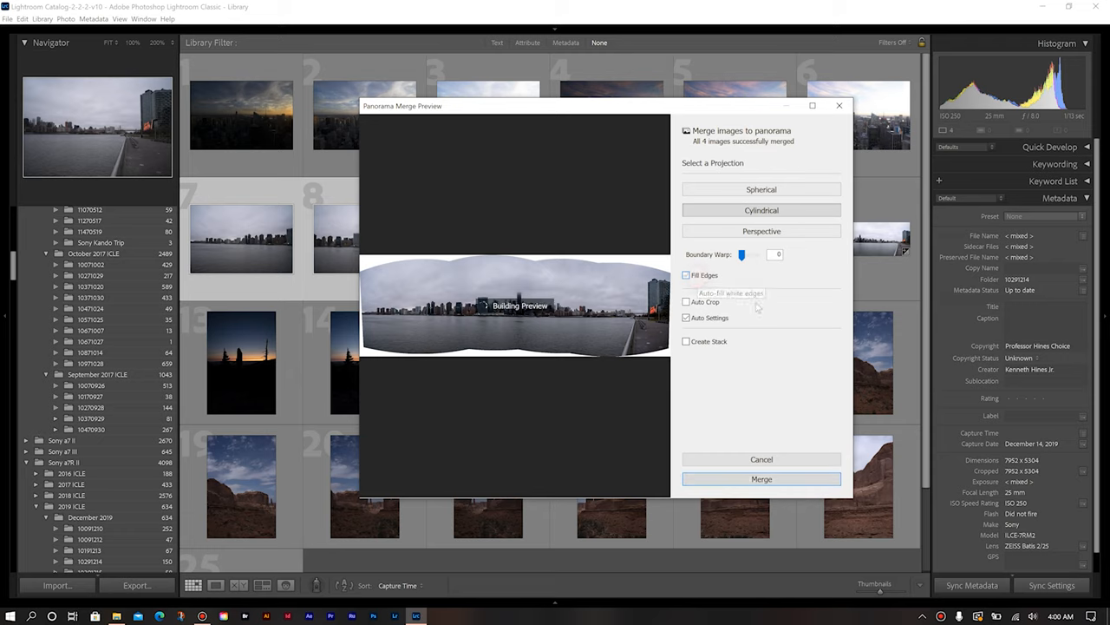
Compare Fill Edges and Auto Crop, keep Fill Edges on, and merge the skyline panorama.
{"action": "left_click", "coordinate": [686, 275]}
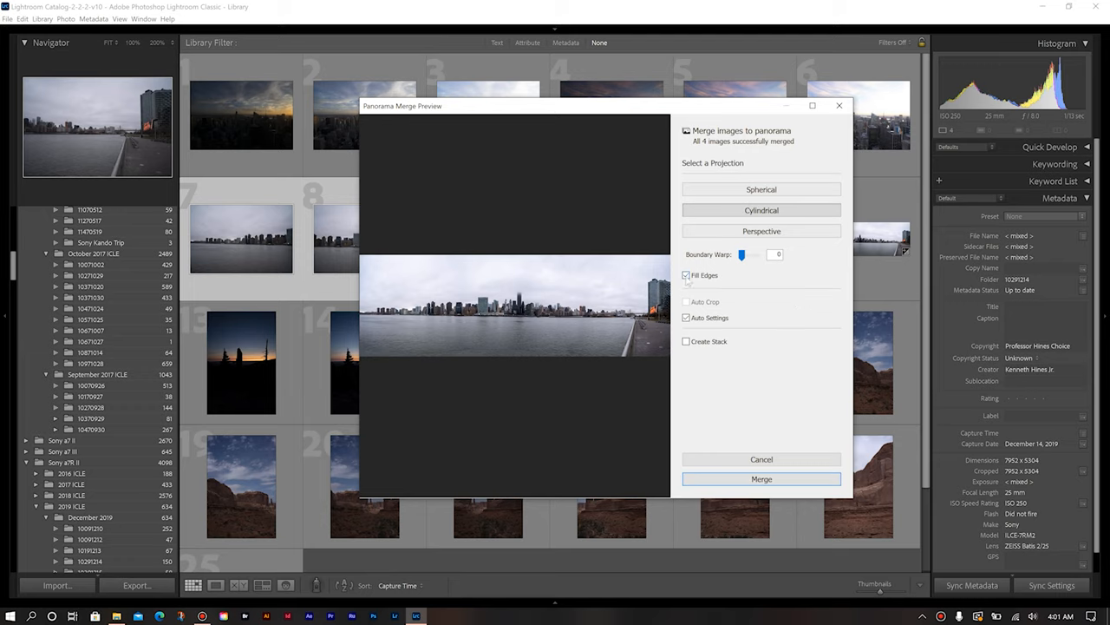
{"action": "left_click", "coordinate": [686, 275]}
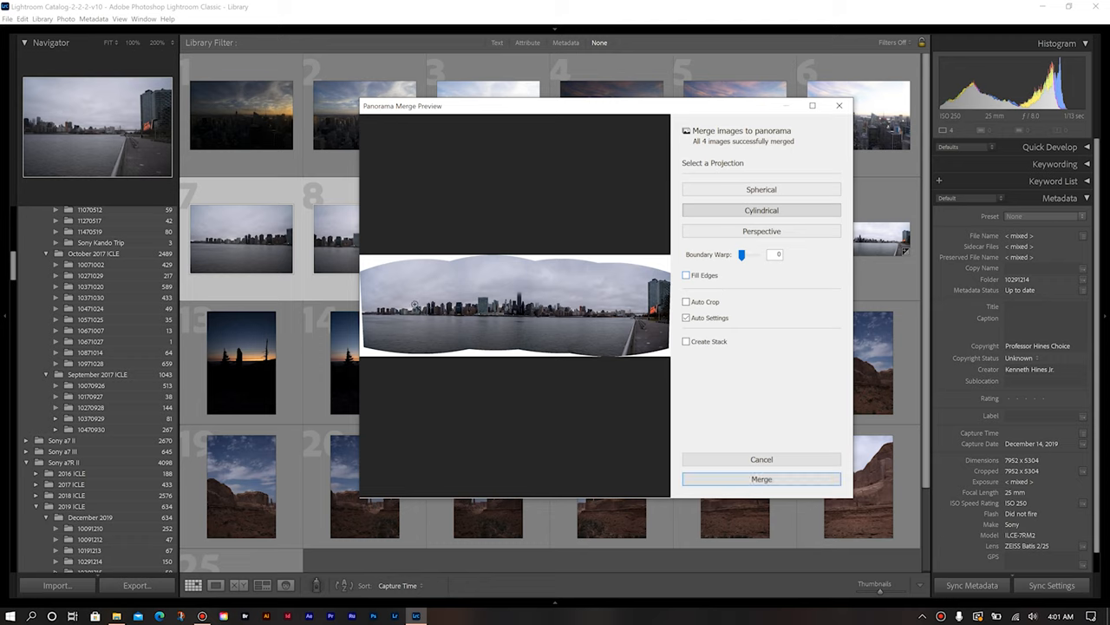
{"action": "mouse_move", "coordinate": [601, 306]}
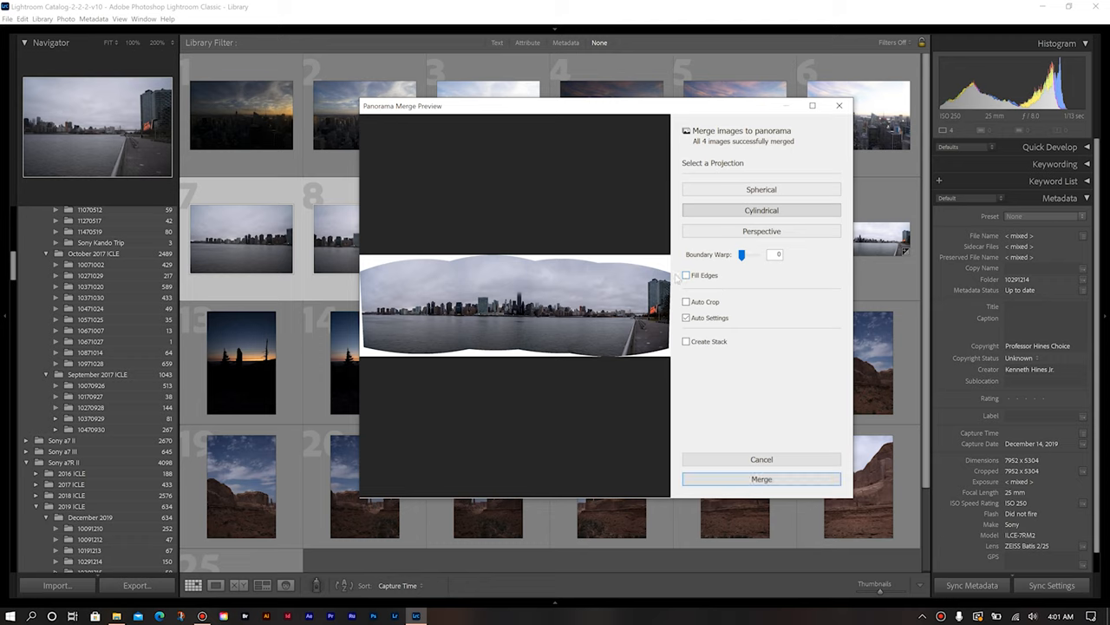
{"action": "mouse_move", "coordinate": [744, 360]}
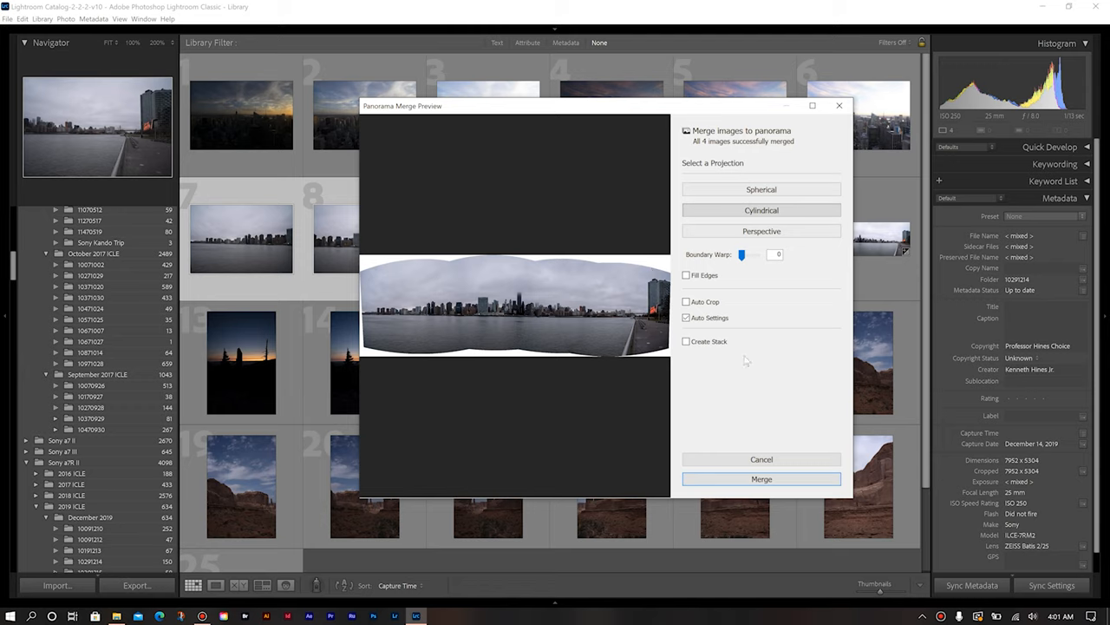
{"action": "mouse_move", "coordinate": [687, 301]}
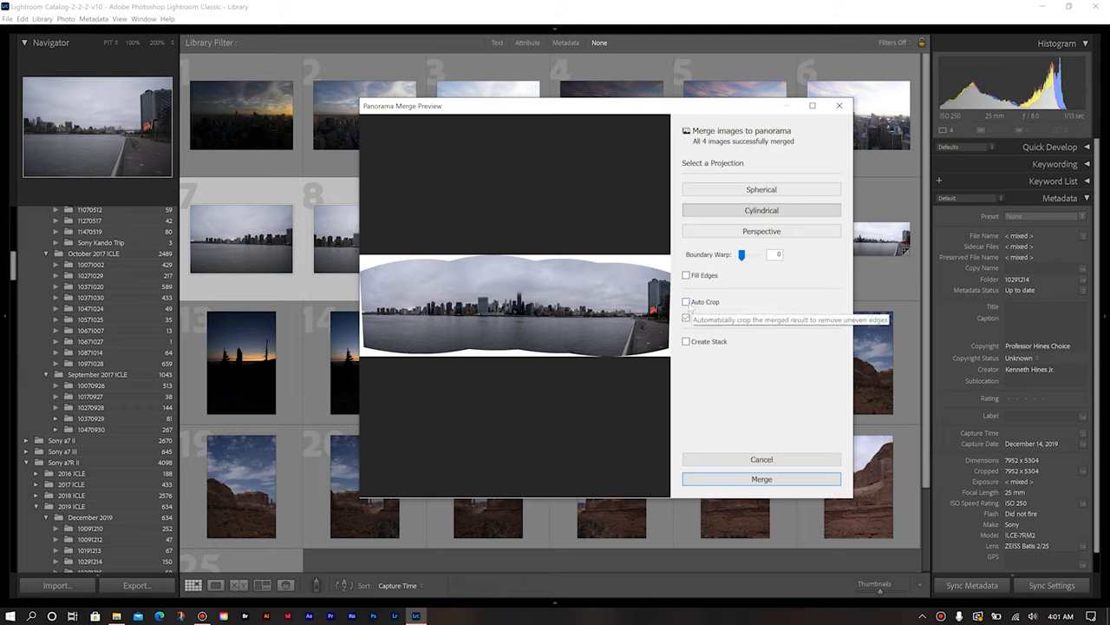
{"action": "left_click", "coordinate": [686, 302]}
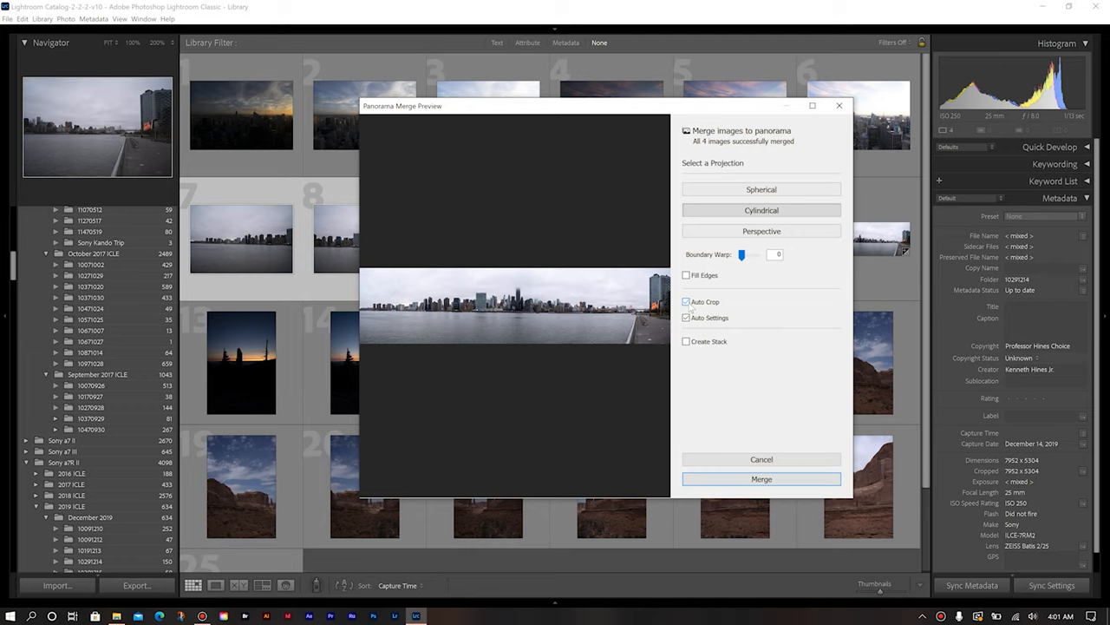
{"action": "left_click", "coordinate": [687, 274]}
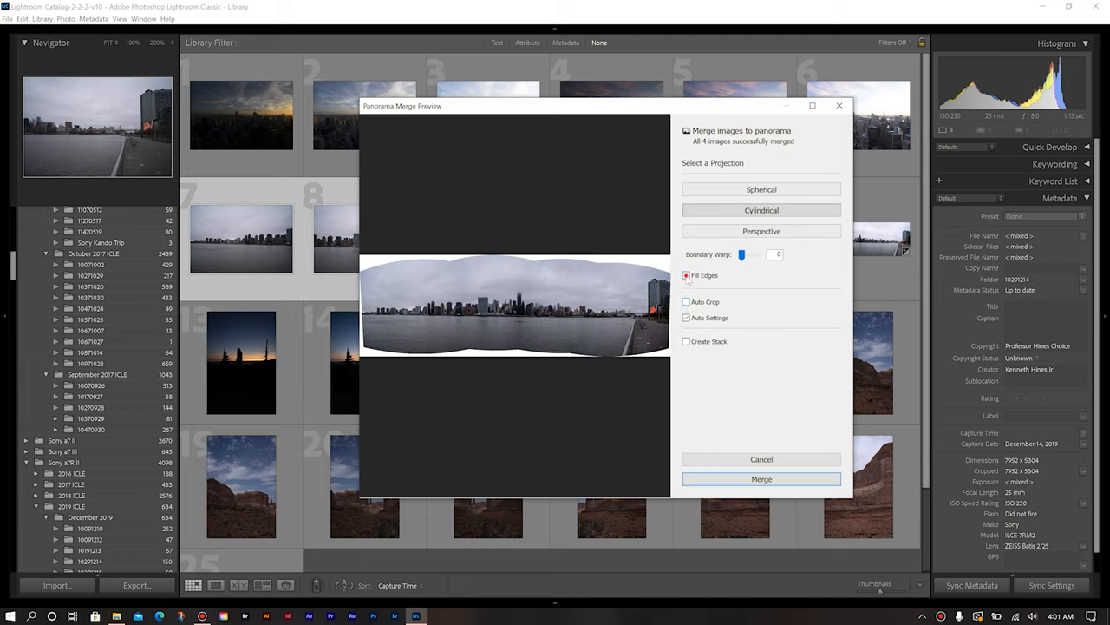
{"action": "left_click", "coordinate": [686, 275]}
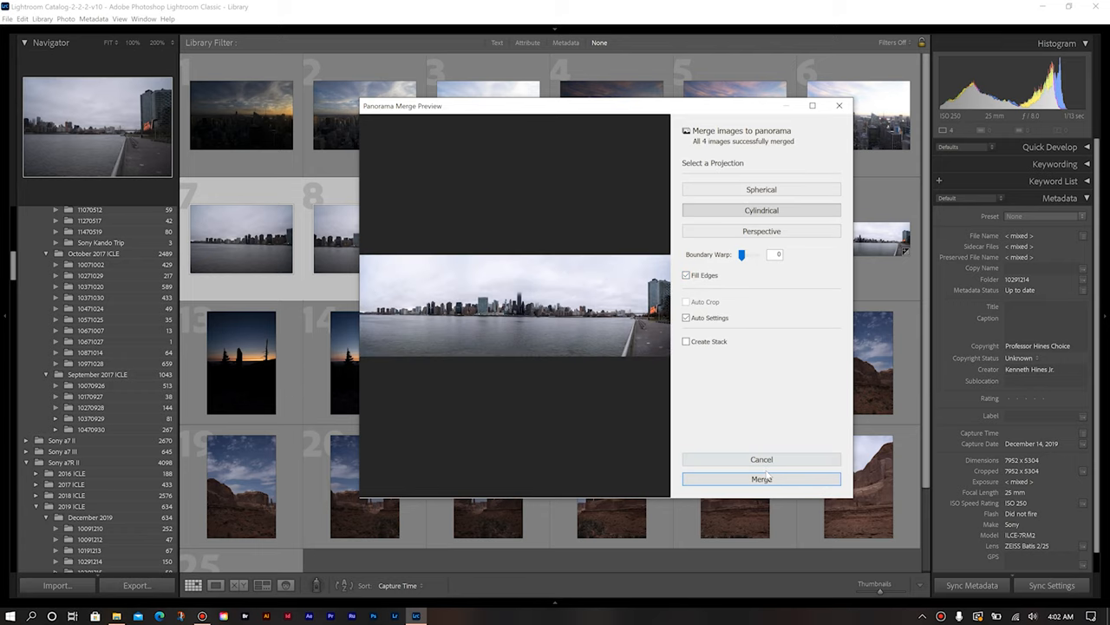
{"action": "left_click", "coordinate": [760, 478]}
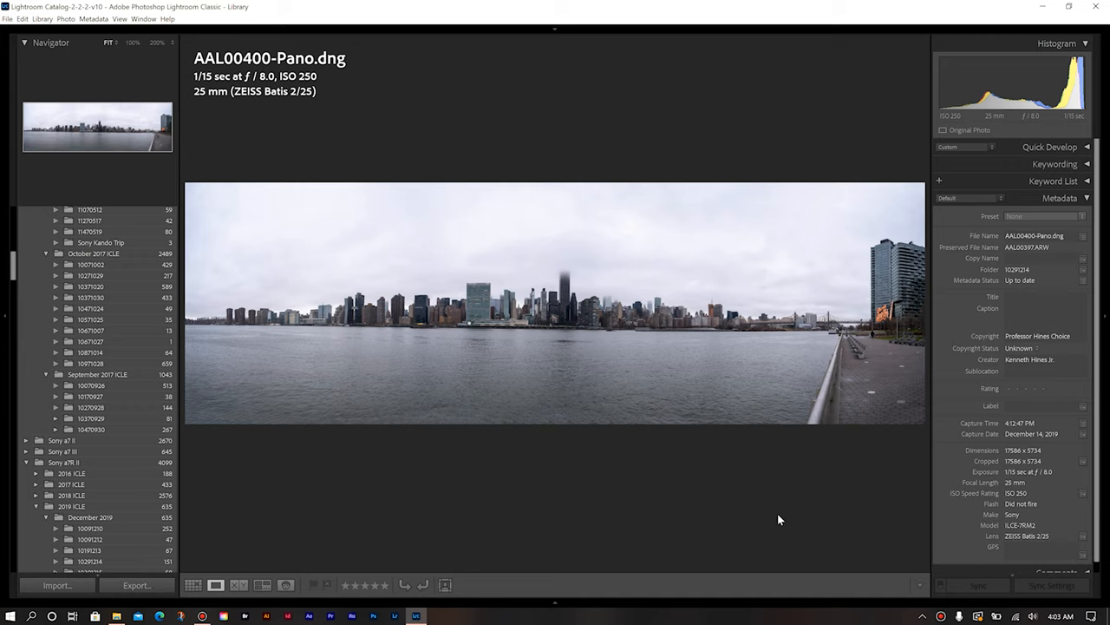
{"action": "mouse_move", "coordinate": [756, 471]}
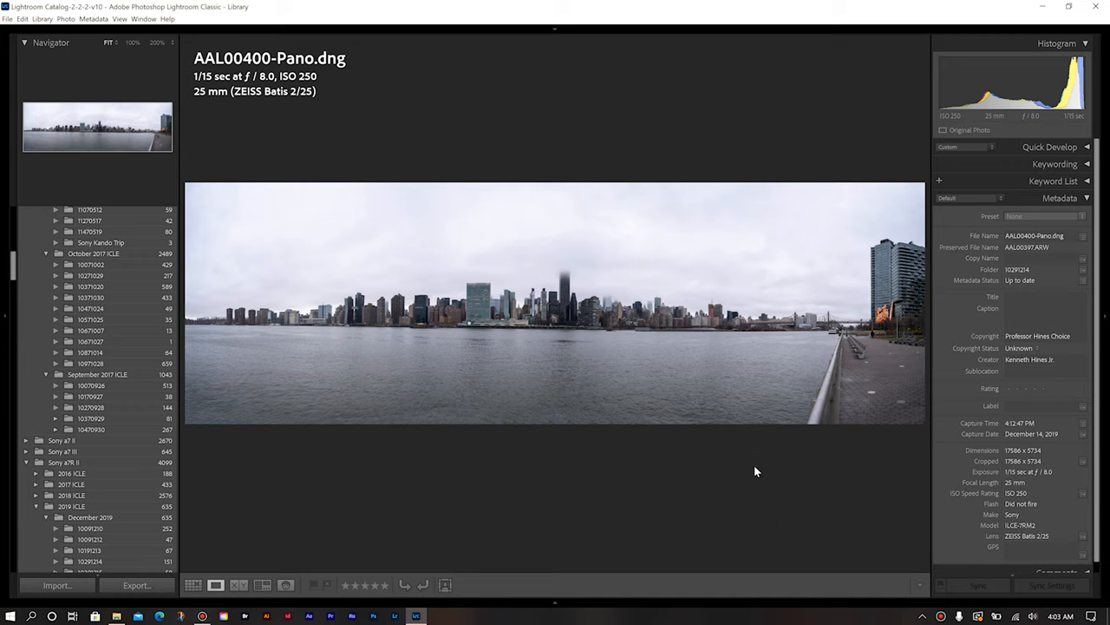
Switch from Loupe to Grid view to see the skyline panorama DNG.
{"action": "left_click", "coordinate": [193, 585]}
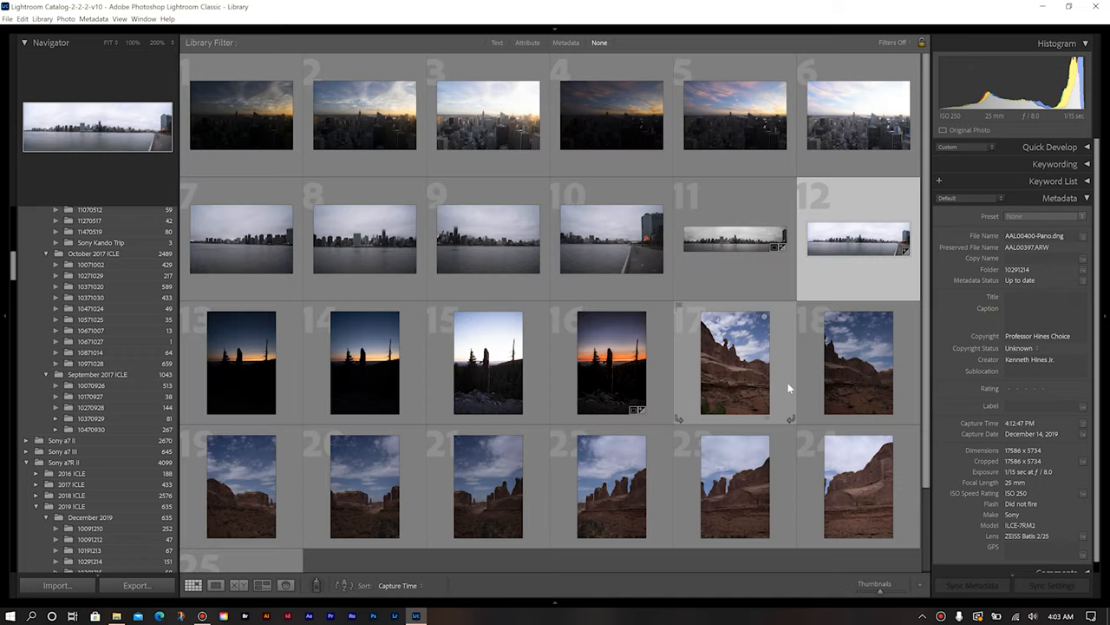
{"action": "mouse_move", "coordinate": [735, 115]}
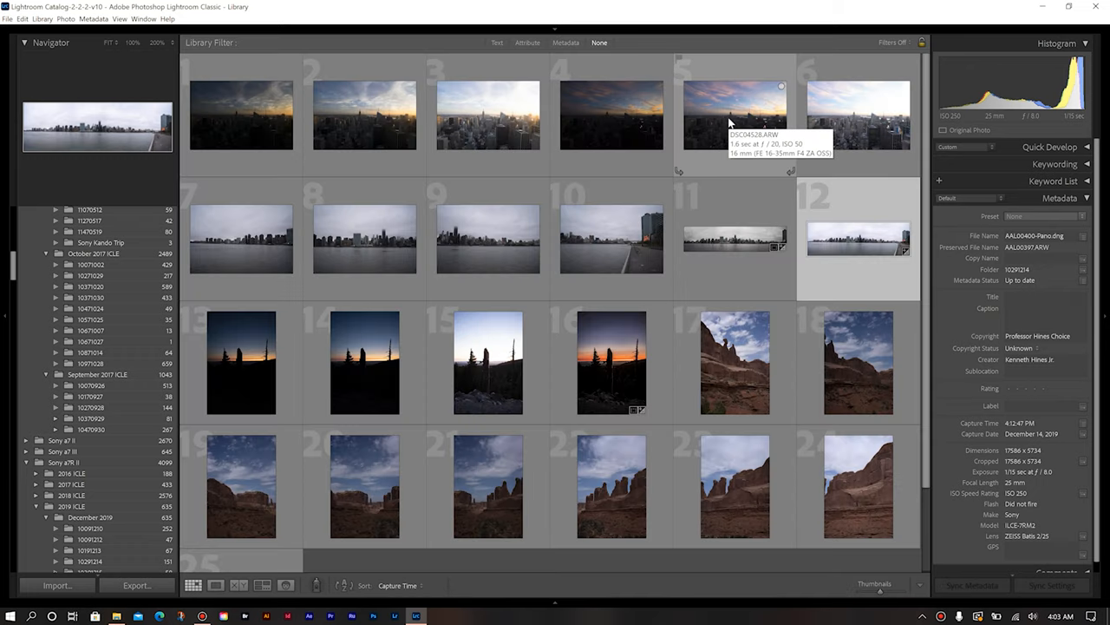
Select sunset photos 4 through 6 and choose Photo Merge > HDR.
{"action": "left_click", "coordinate": [735, 115]}
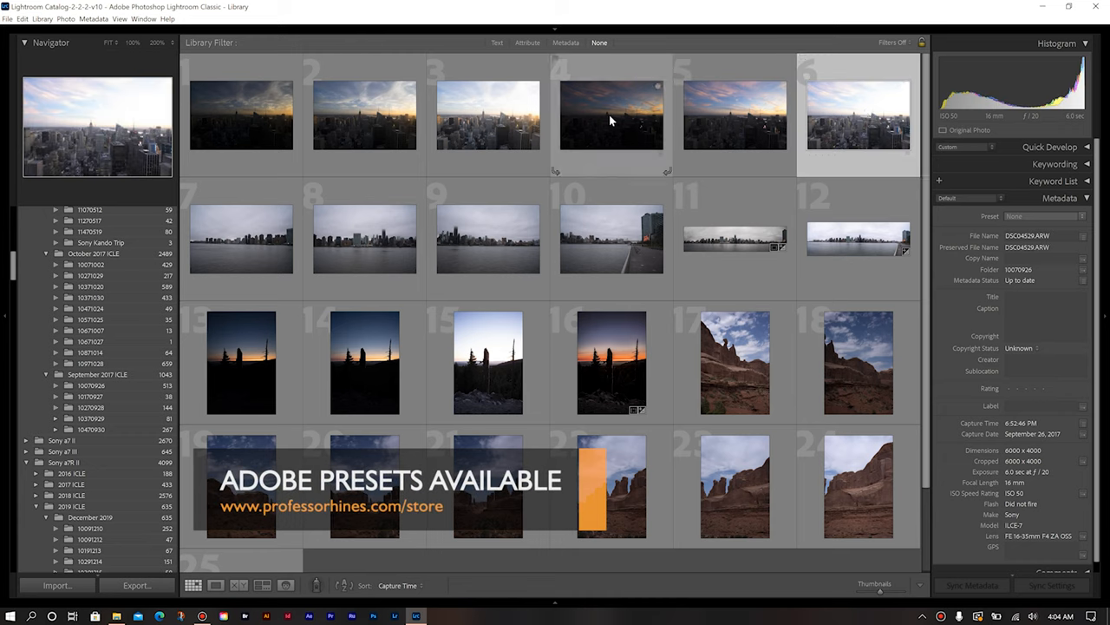
{"action": "left_click", "coordinate": [735, 115]}
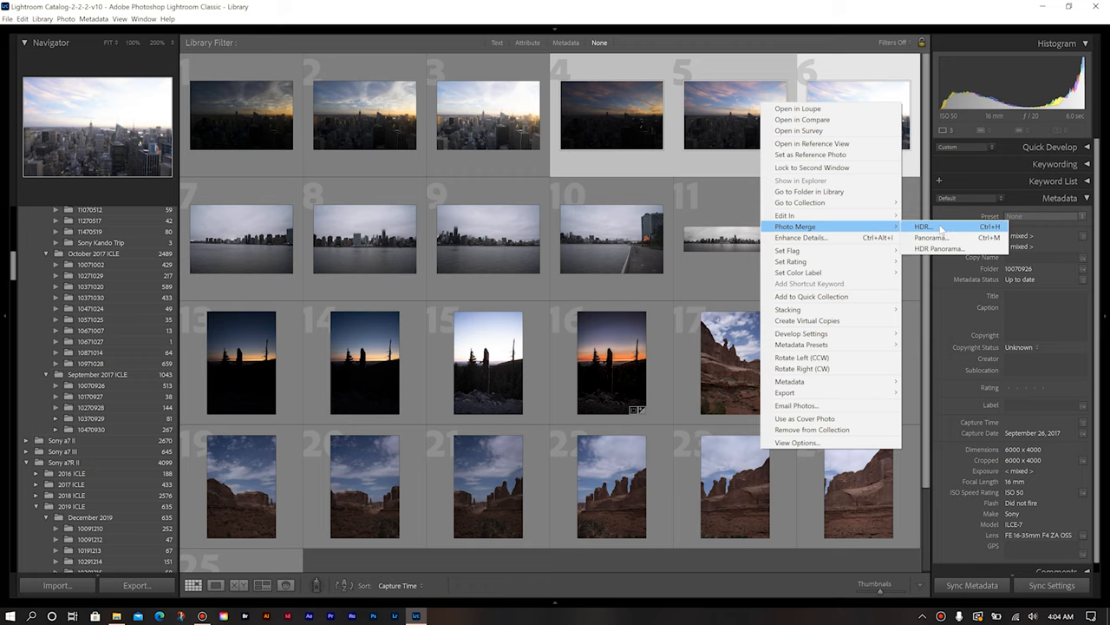
{"action": "left_click", "coordinate": [922, 227]}
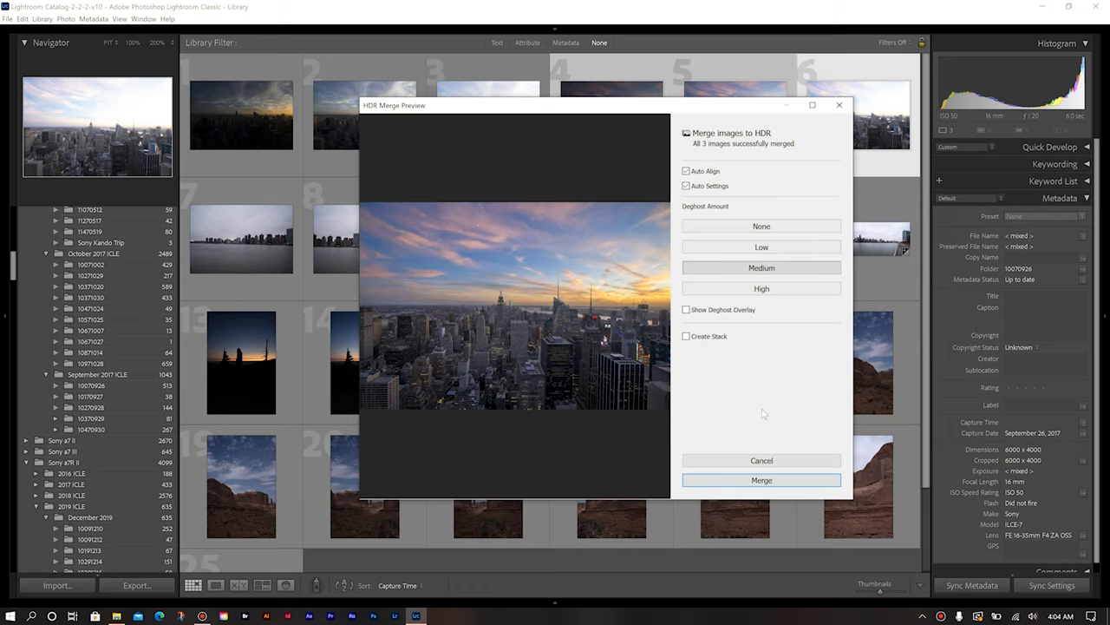
{"action": "mouse_move", "coordinate": [686, 170]}
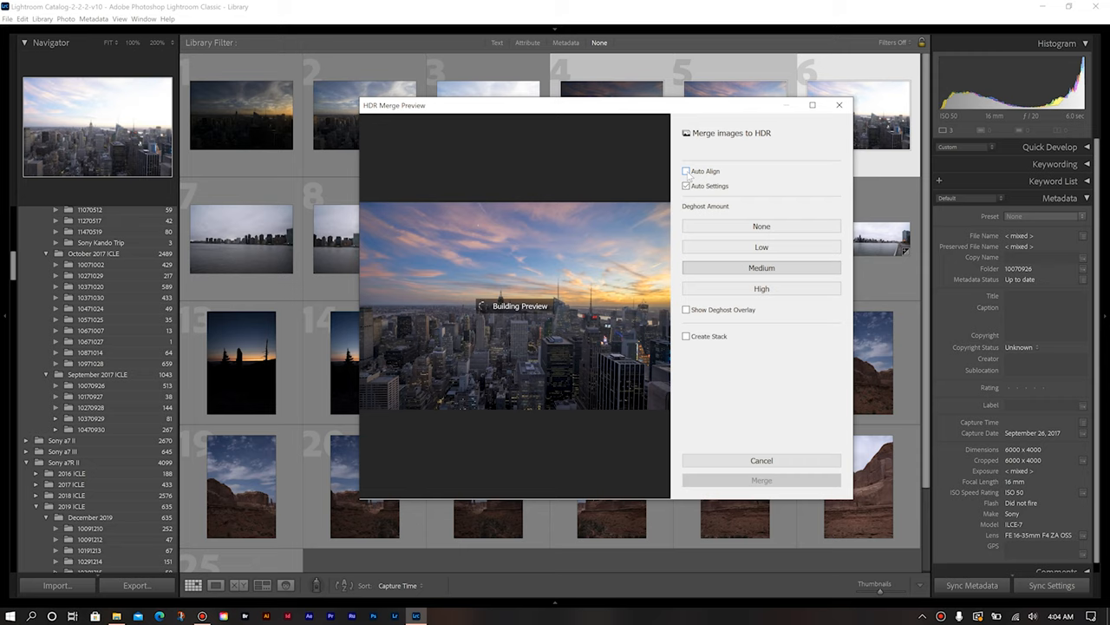
Enable Auto Settings and Show Deghost Overlay, then merge the HDR cityscape.
{"action": "left_click", "coordinate": [686, 186]}
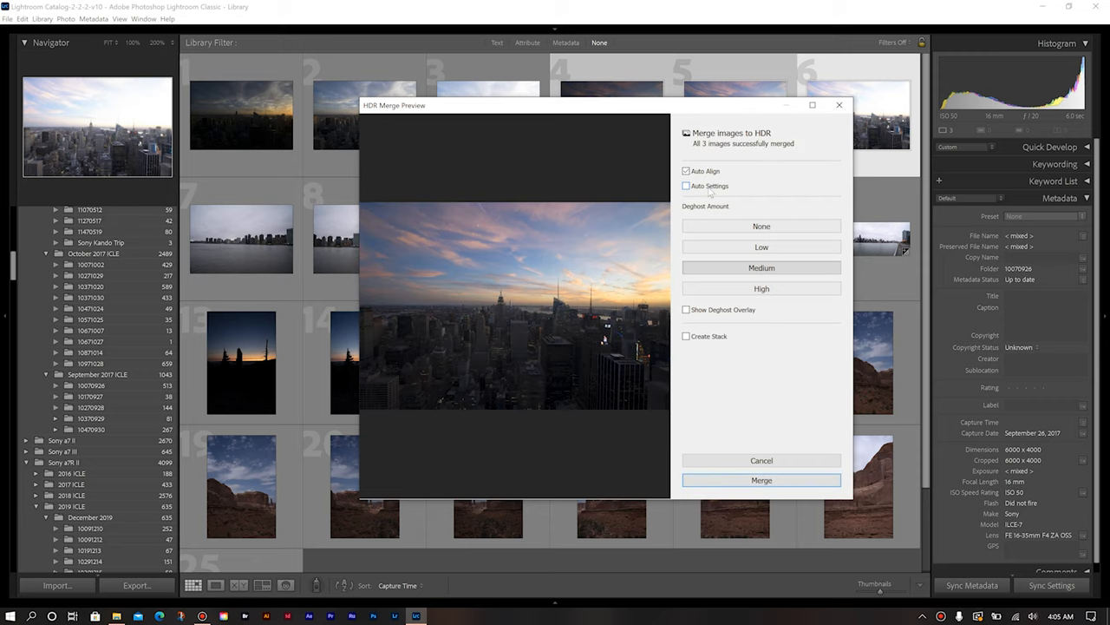
{"action": "left_click", "coordinate": [686, 185]}
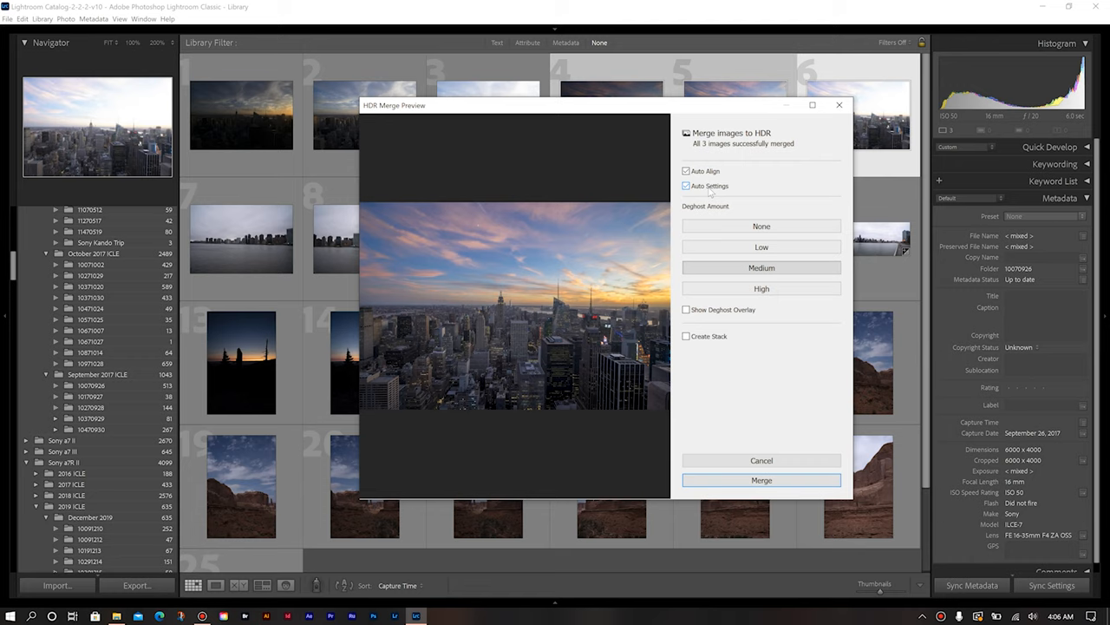
{"action": "left_click", "coordinate": [686, 309]}
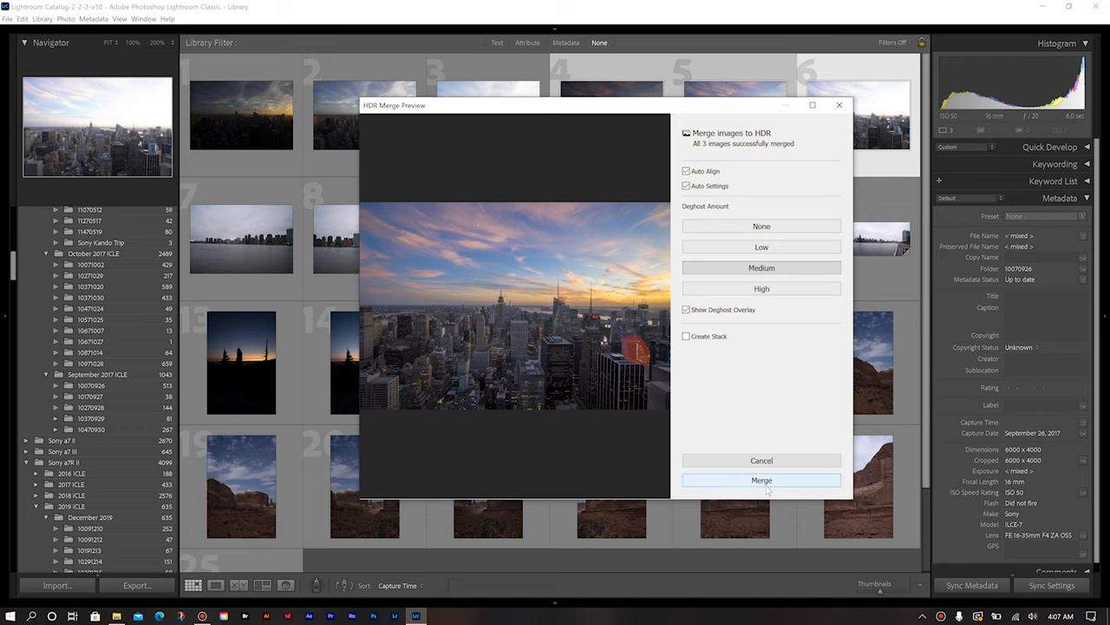
{"action": "left_click", "coordinate": [760, 480]}
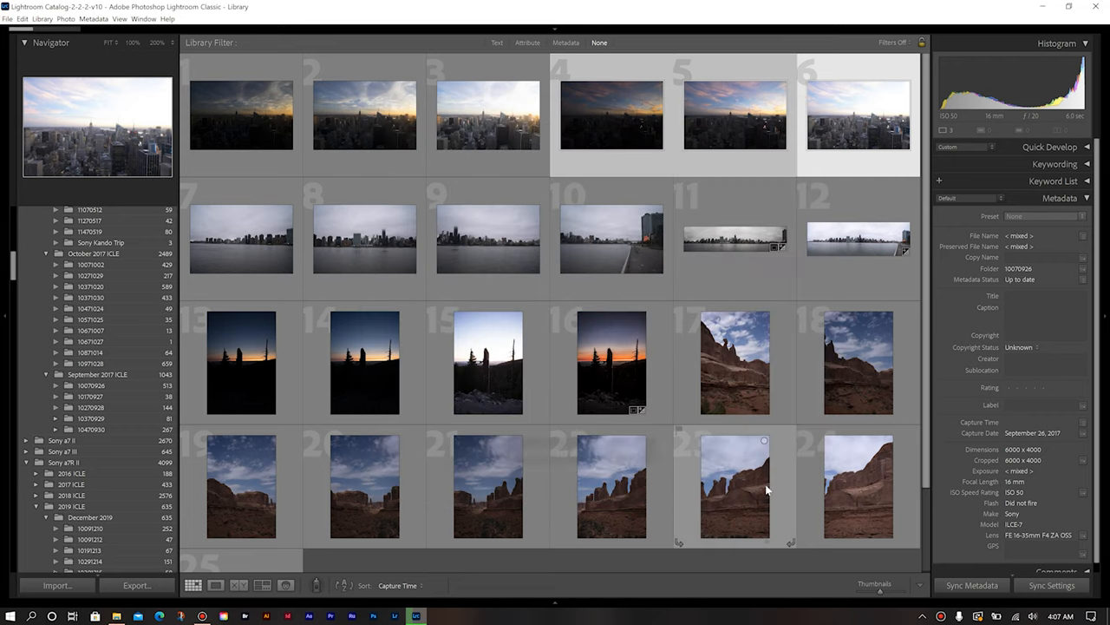
{"action": "mouse_move", "coordinate": [735, 486]}
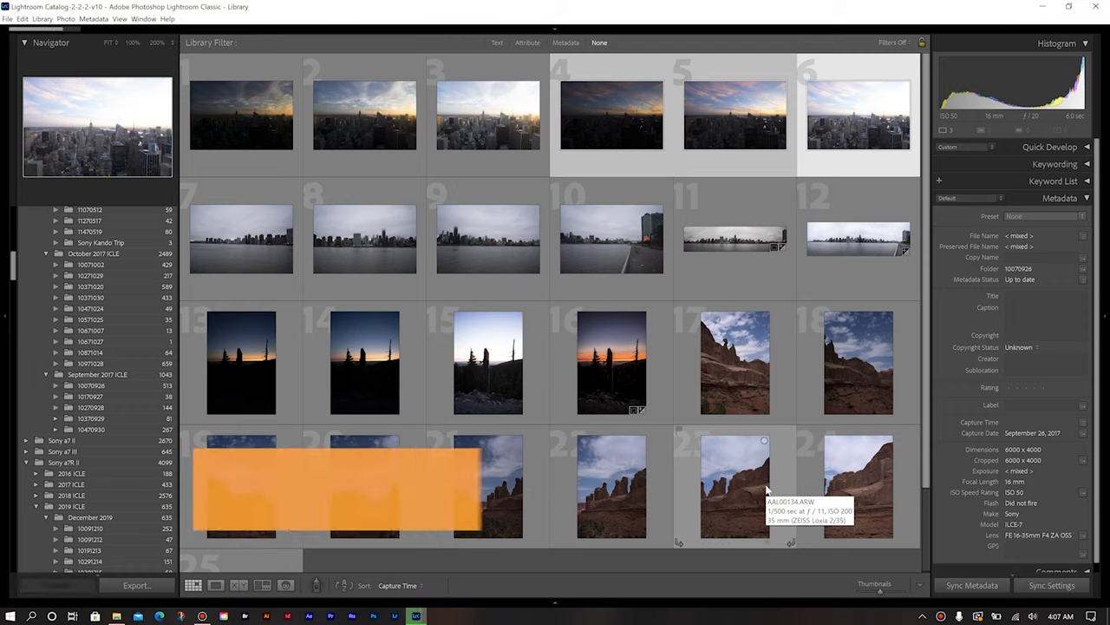
Scroll down the grid and select desert photos 18 through 25.
{"action": "scroll", "scroll_direction": "down", "scroll_amount": 3}
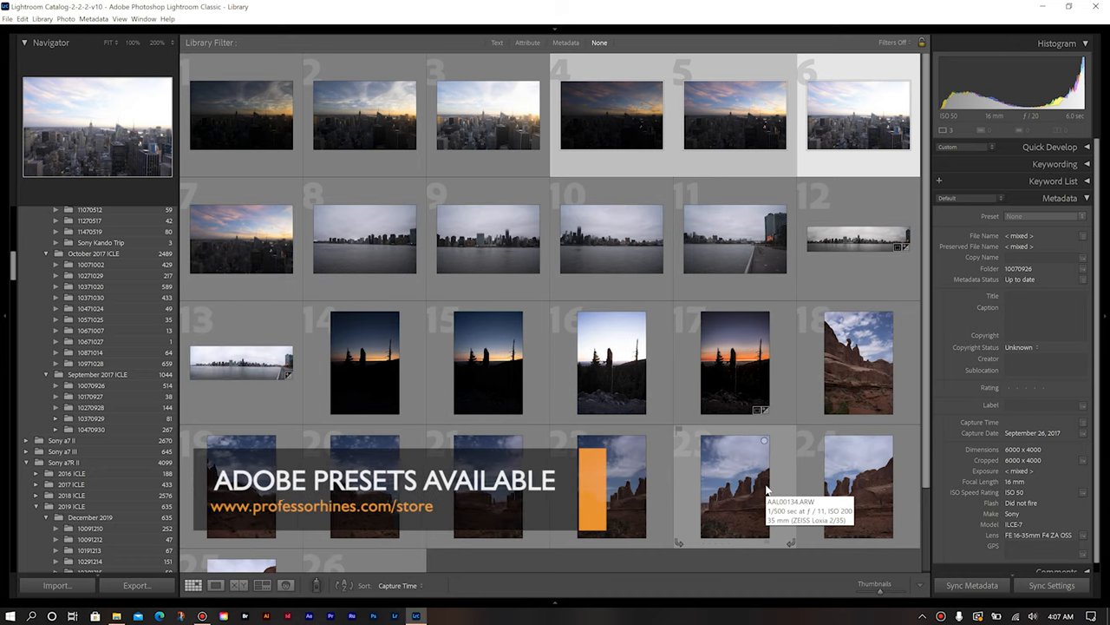
{"action": "mouse_move", "coordinate": [245, 243]}
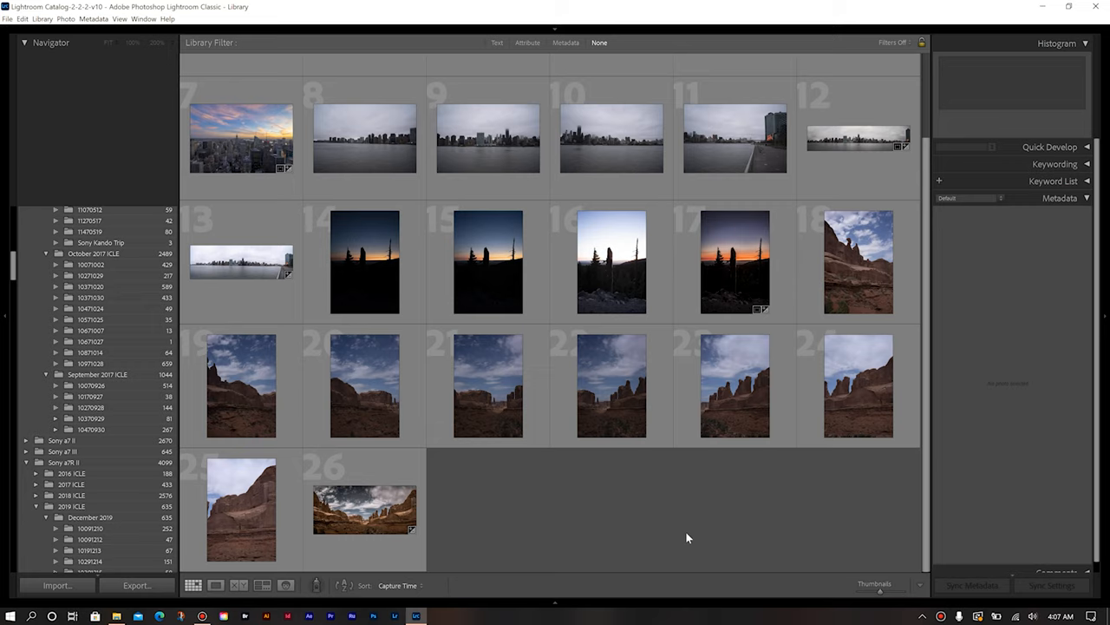
{"action": "mouse_move", "coordinate": [386, 455]}
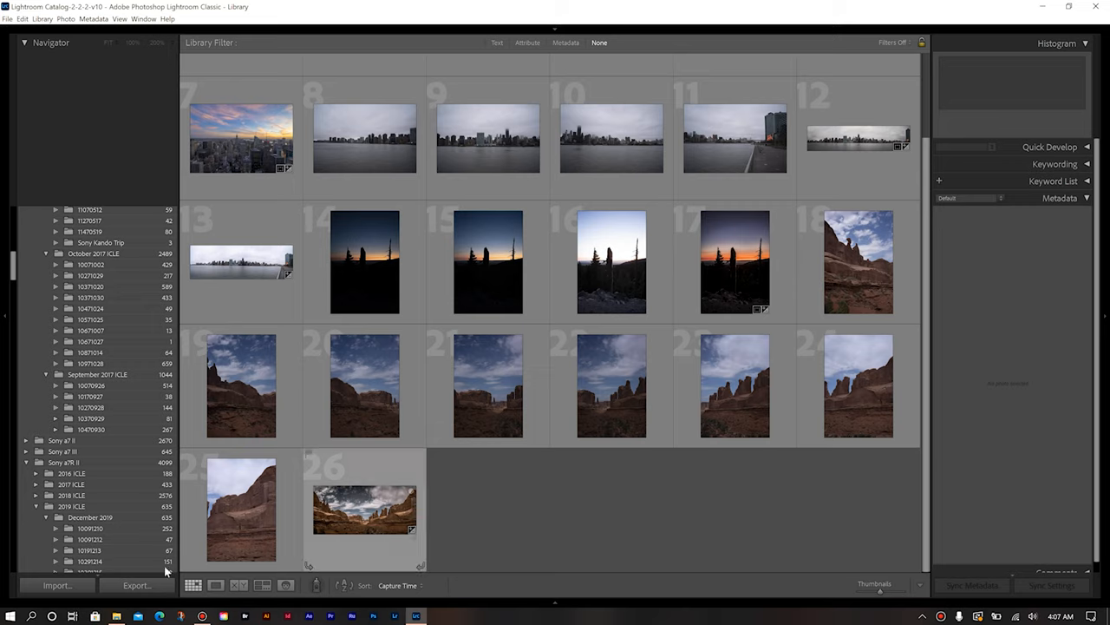
{"action": "left_click", "coordinate": [858, 262]}
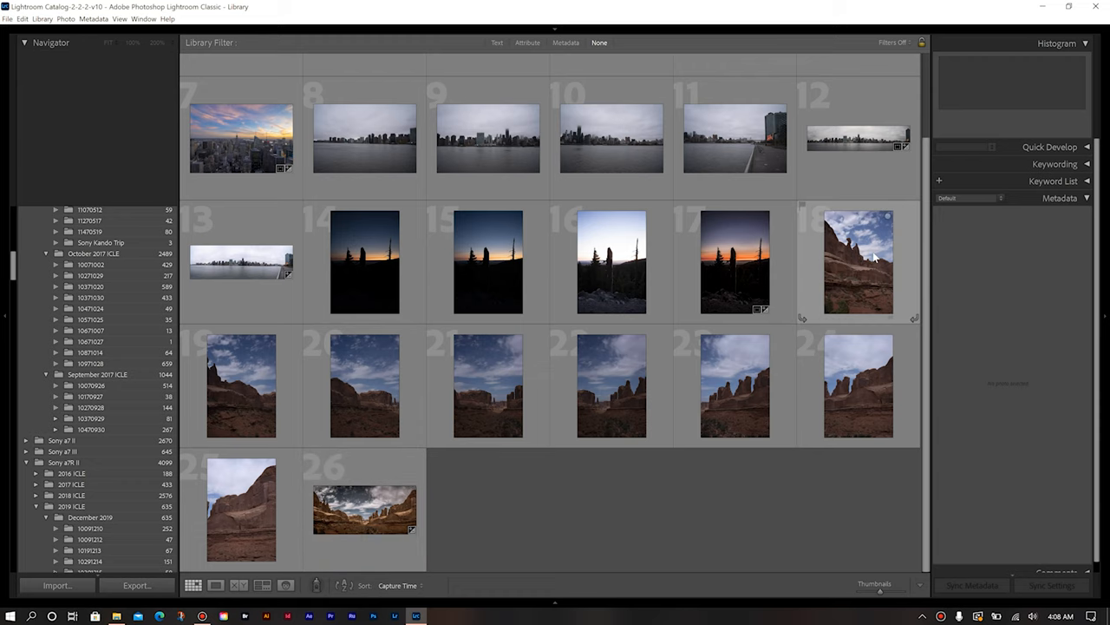
{"action": "left_click", "coordinate": [858, 261]}
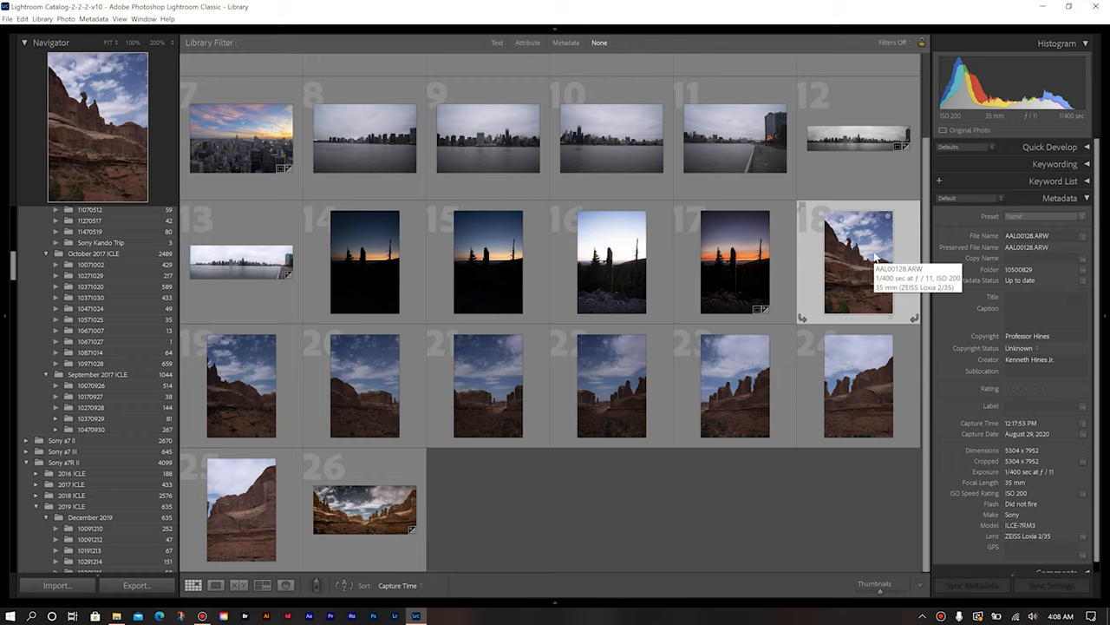
{"action": "mouse_move", "coordinate": [877, 258]}
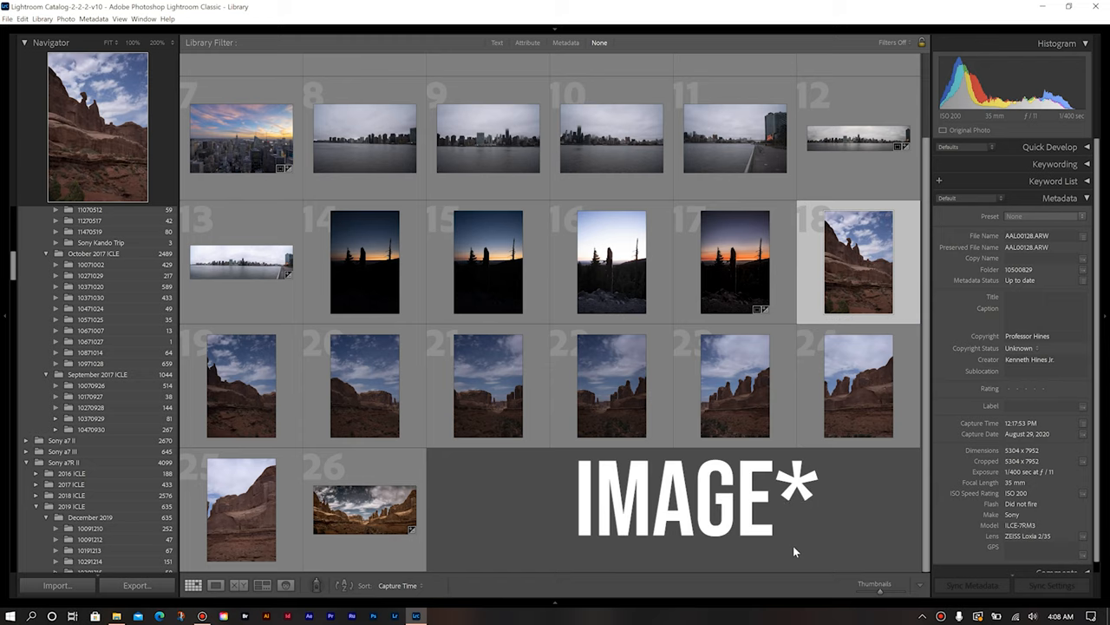
{"action": "left_click", "coordinate": [241, 509]}
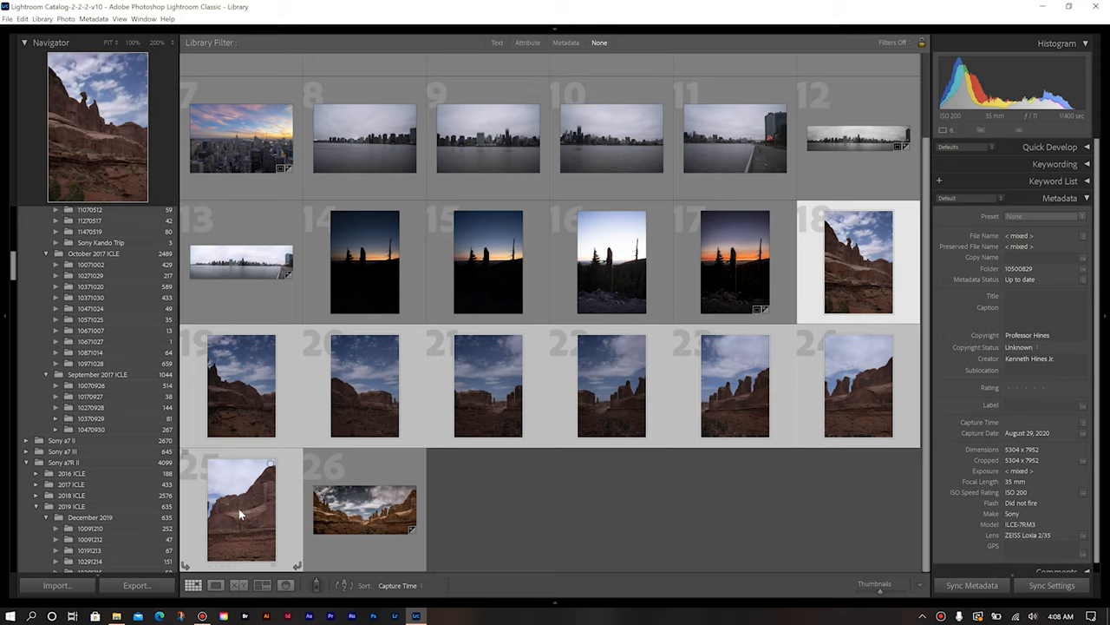
Choose Photo Merge > Panorama for the eight selected desert photos.
{"action": "right_click", "coordinate": [241, 511]}
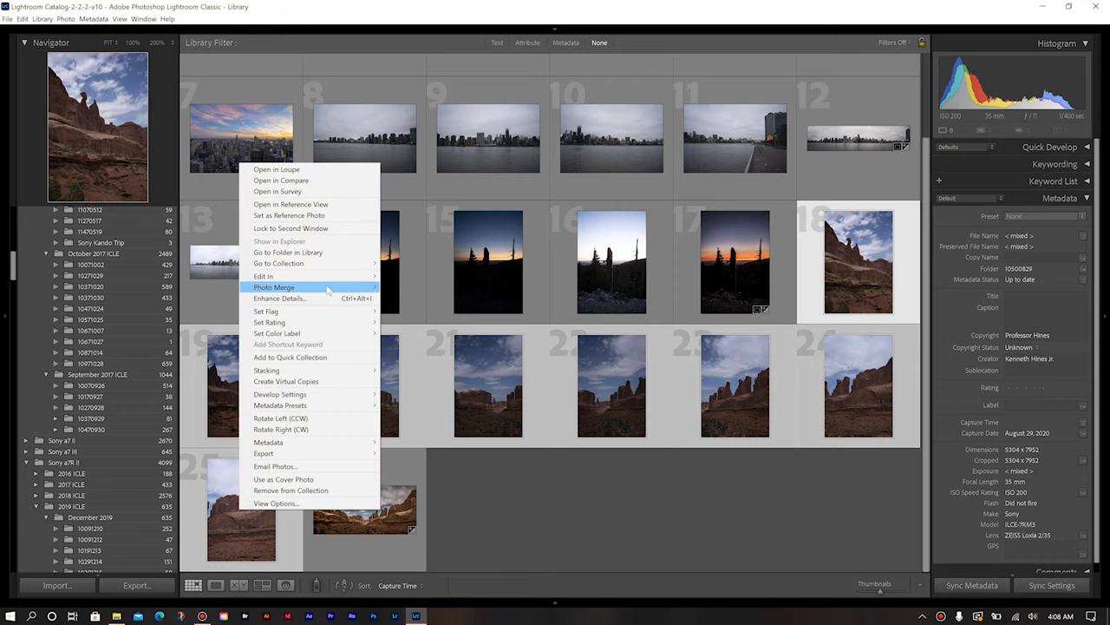
{"action": "left_click", "coordinate": [438, 303]}
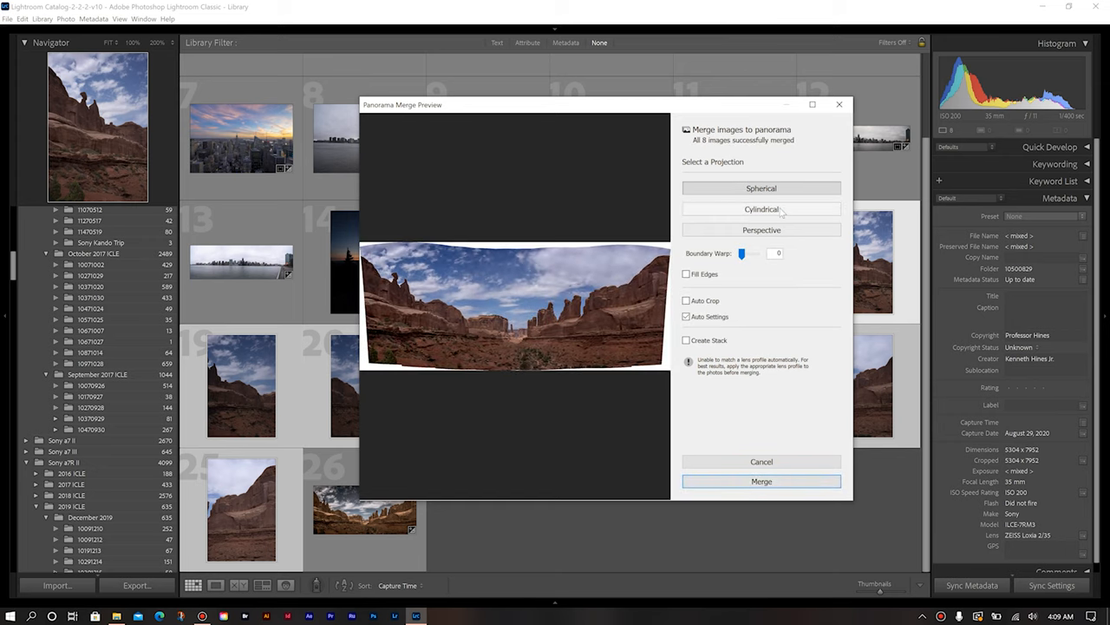
{"action": "mouse_move", "coordinate": [761, 209]}
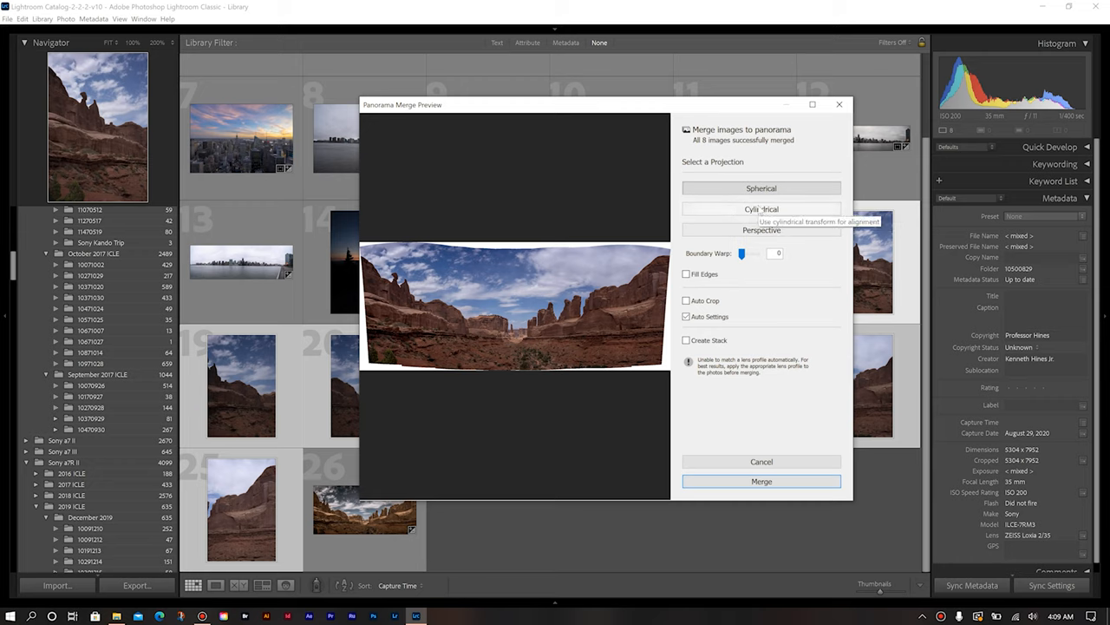
Merge the desert panorama with Cylindrical projection, Fill Edges and Auto Settings on.
{"action": "left_click", "coordinate": [761, 209]}
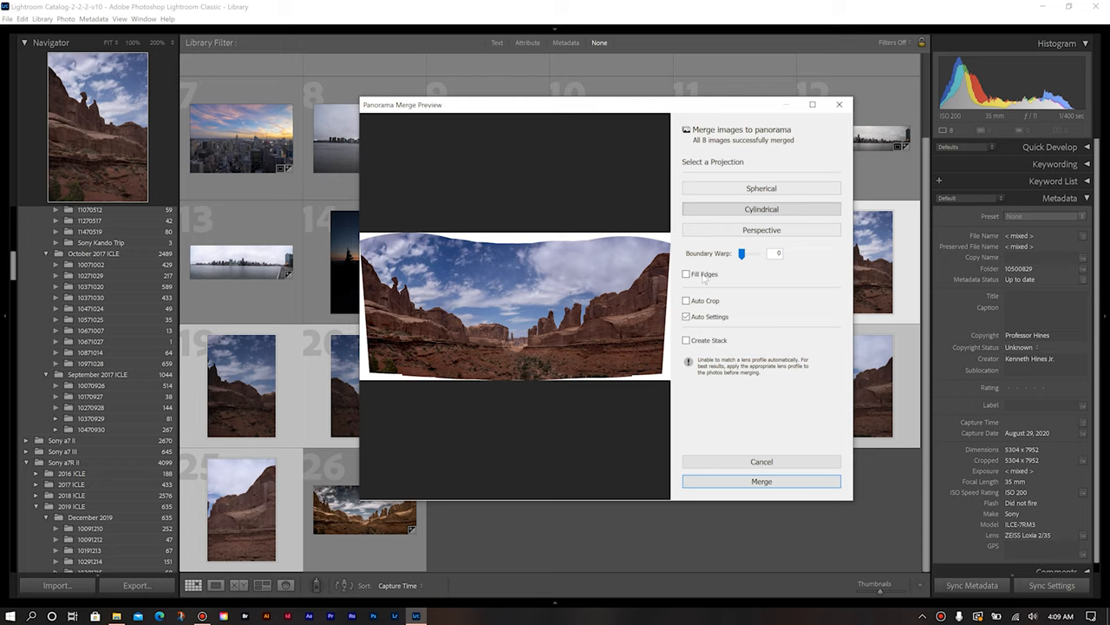
{"action": "left_click", "coordinate": [687, 274]}
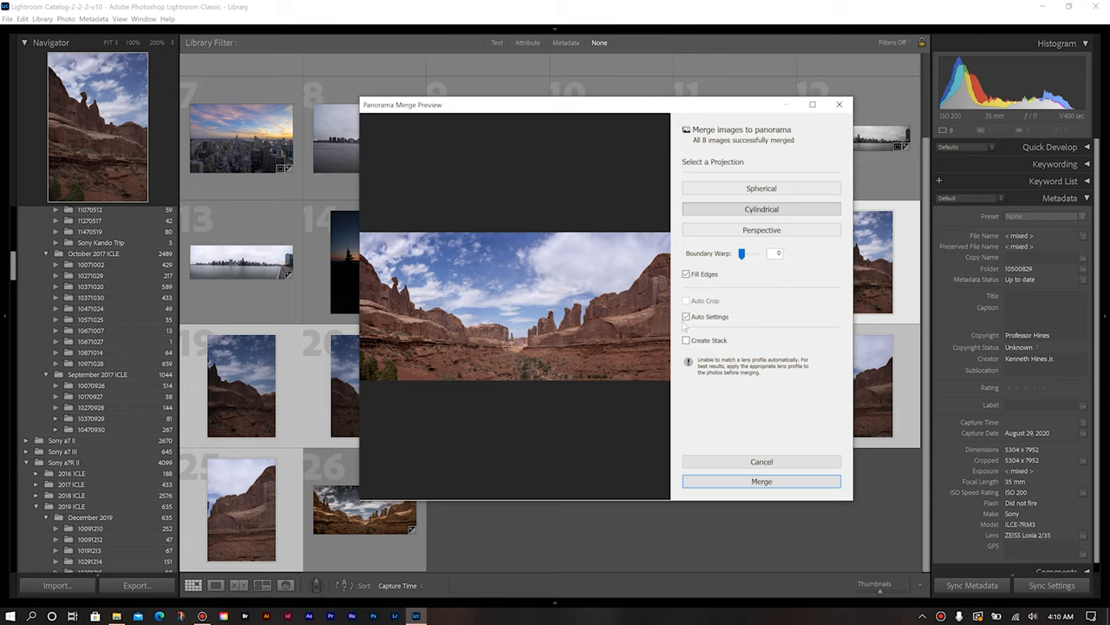
{"action": "left_click", "coordinate": [686, 316]}
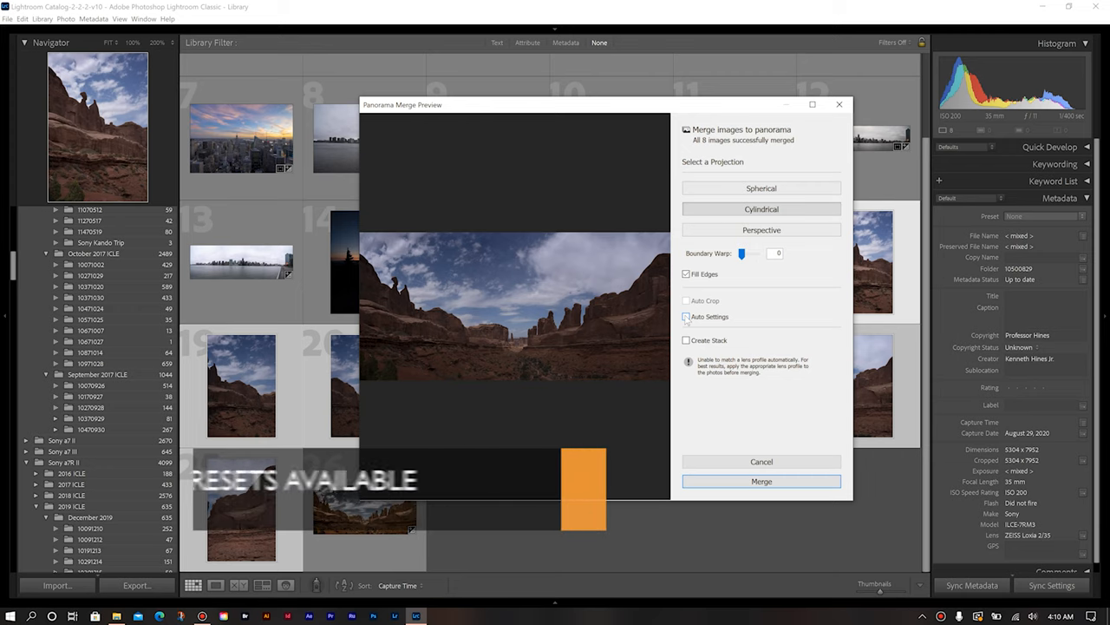
{"action": "left_click", "coordinate": [686, 316]}
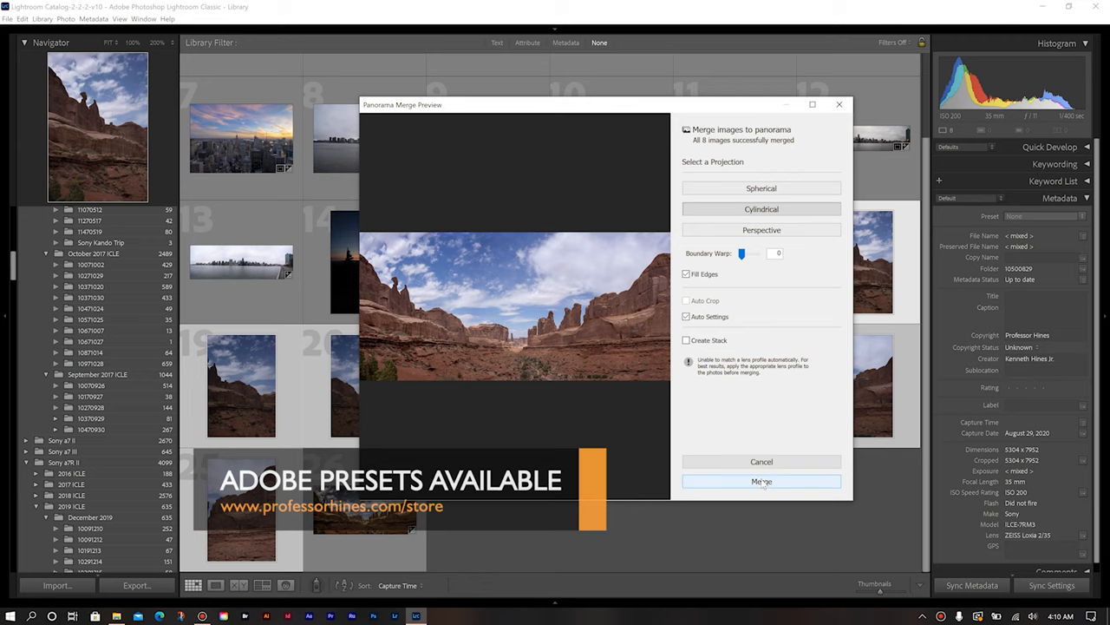
{"action": "left_click", "coordinate": [760, 480]}
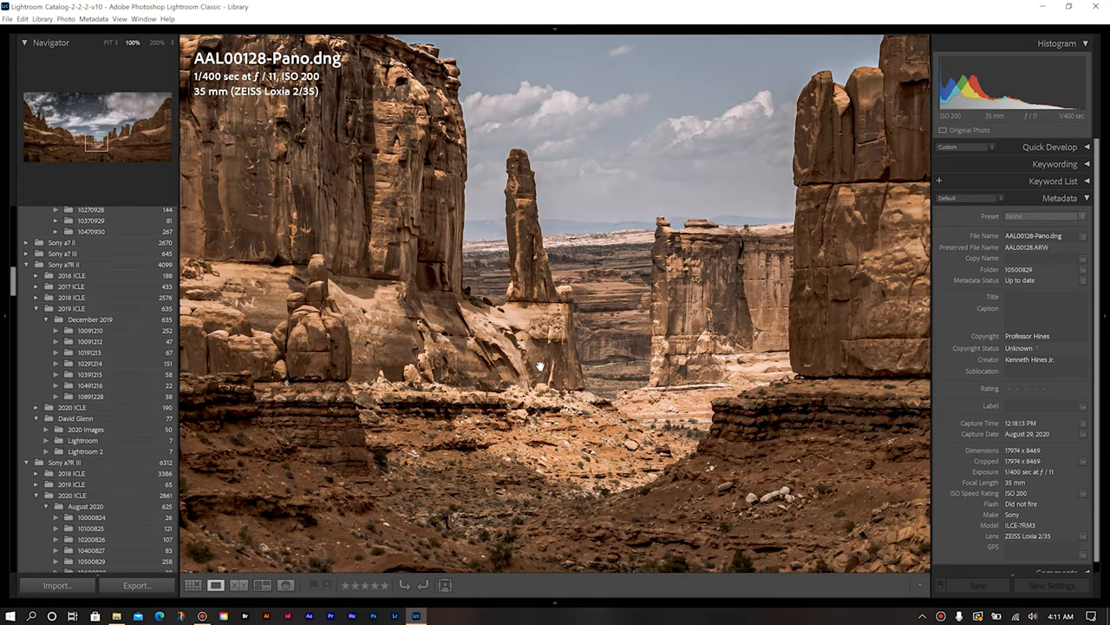
{"action": "mouse_move", "coordinate": [545, 361]}
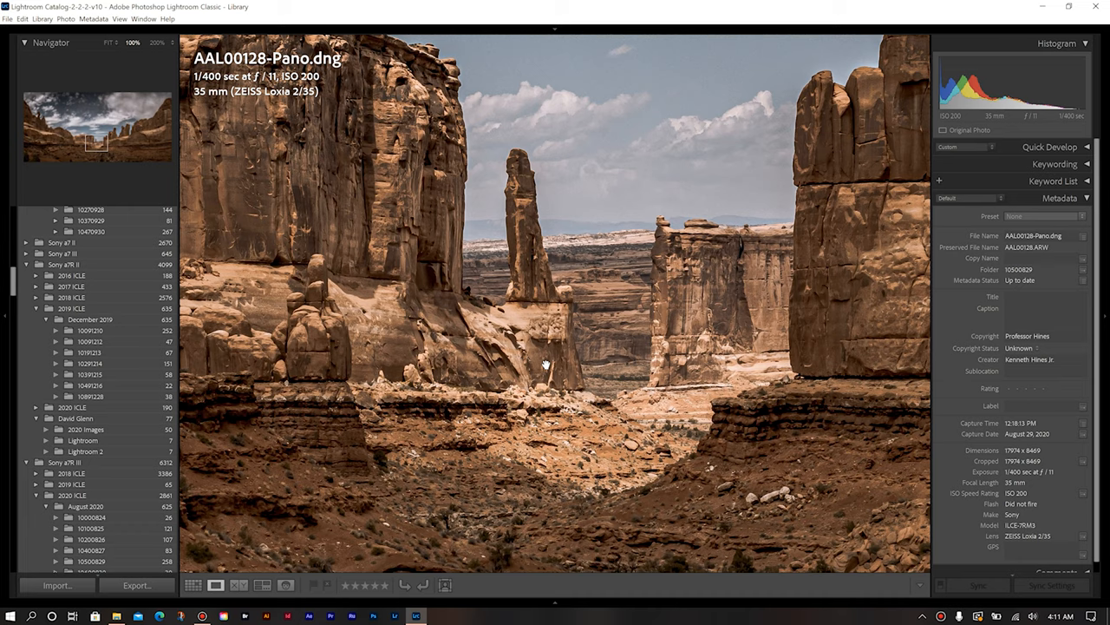